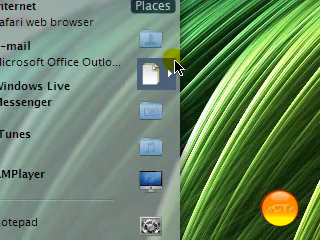
# Confirm deleting the 15 selected items in the Confirm Multiple File Delete dialog
pyautogui.click(152, 68)
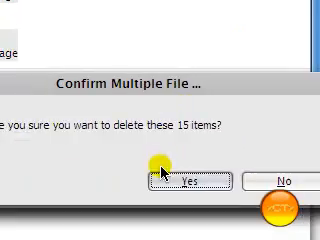
pyautogui.click(188, 180)
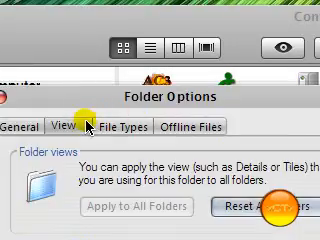
# Scroll the Folder Options view list to the network folders and printers search setting
pyautogui.scroll(-3)
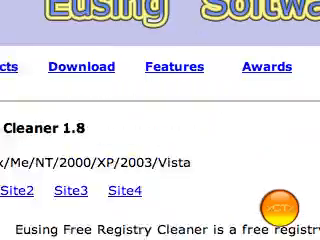
# Scroll the Eusing Free Registry Cleaner 1.8 page down to the Download Site1 link and back
pyautogui.scroll(-3)
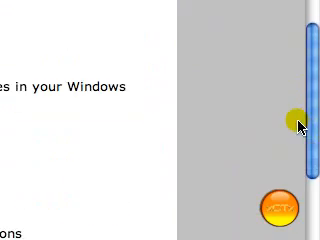
pyautogui.scroll(-3)
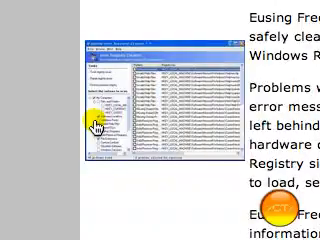
pyautogui.scroll(3)
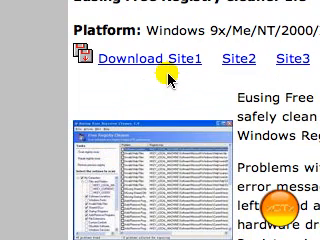
pyautogui.scroll(3)
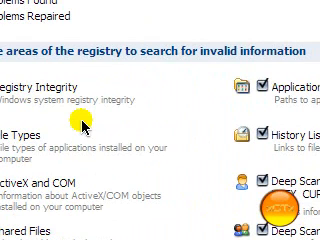
# Scroll the registry scan areas list showing Registry Integrity, File Types, ActiveX and Deep Scan
pyautogui.scroll(3)
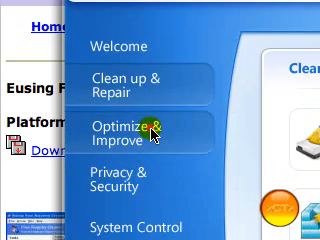
# Switch System Cleaner 5 to the Optimize & Improve tools
pyautogui.click(124, 130)
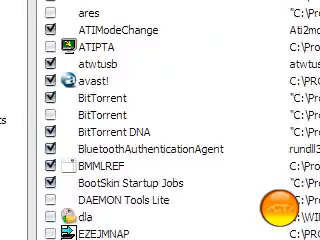
# Scroll through the Startup Manager list of programs such as avast, BitTorrent and DAEMON Tools
pyautogui.scroll(-3)
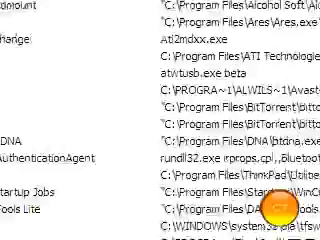
pyautogui.scroll(-3)
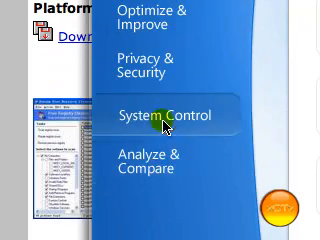
# Show the uninstall manager's 264 installed programs with last modification dates via System Control
pyautogui.click(164, 116)
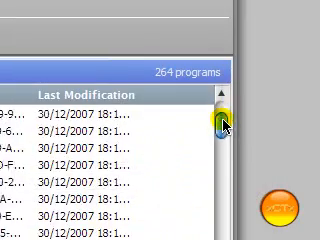
pyautogui.scroll(-3)
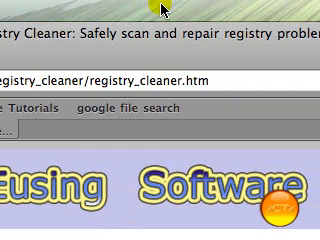
pyautogui.scroll(-3)
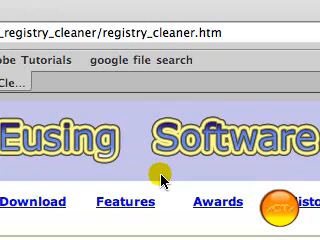
pyautogui.scroll(-3)
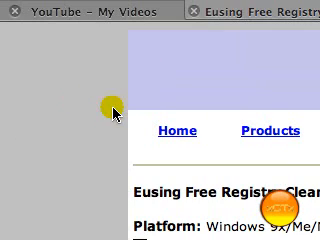
pyautogui.scroll(-3)
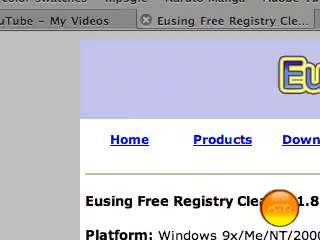
pyautogui.scroll(-3)
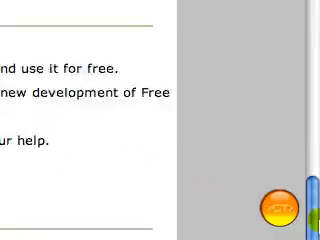
pyautogui.scroll(3)
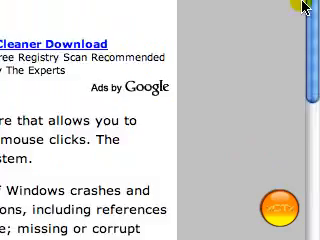
pyautogui.scroll(-3)
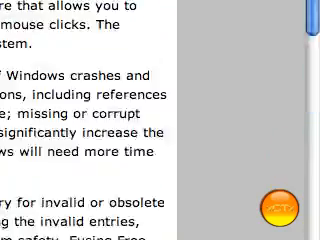